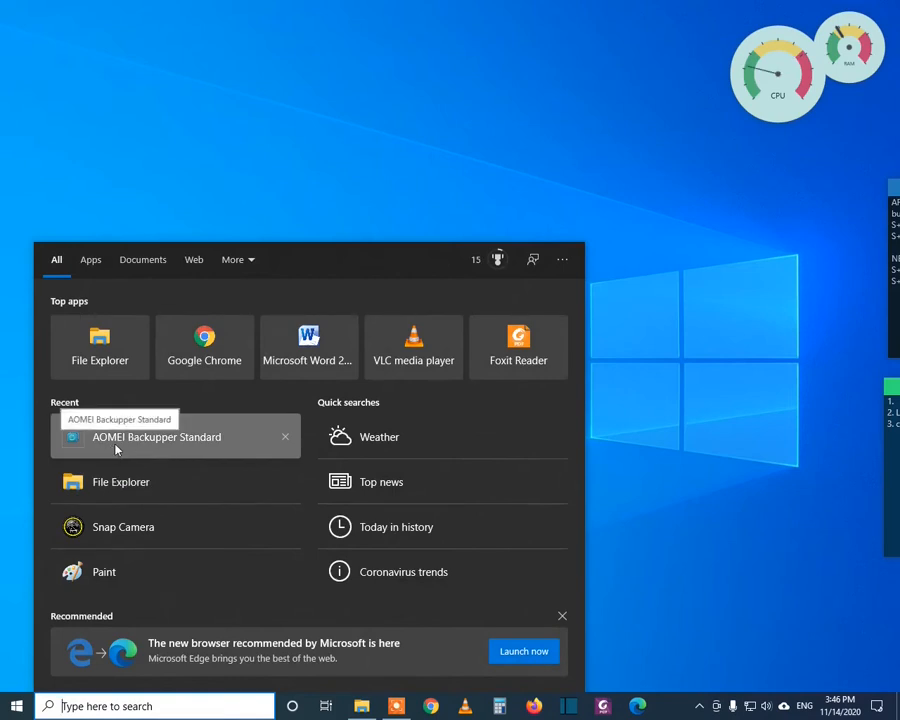
- Launch AOMEI Backupper Standard from the Start menu's Recent list
left_click(157, 437)
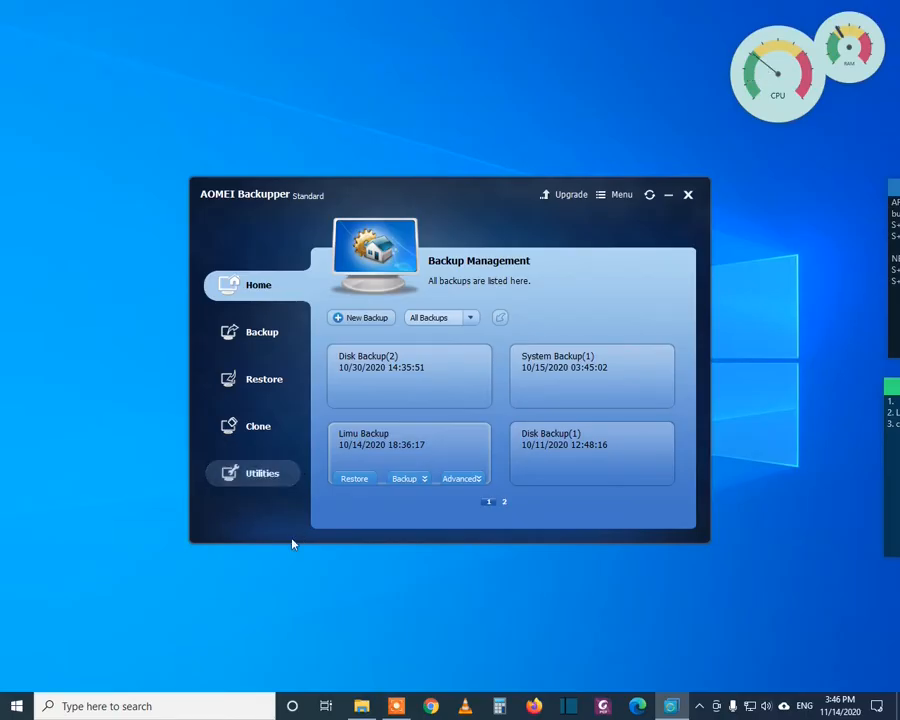
mouse_move(262, 473)
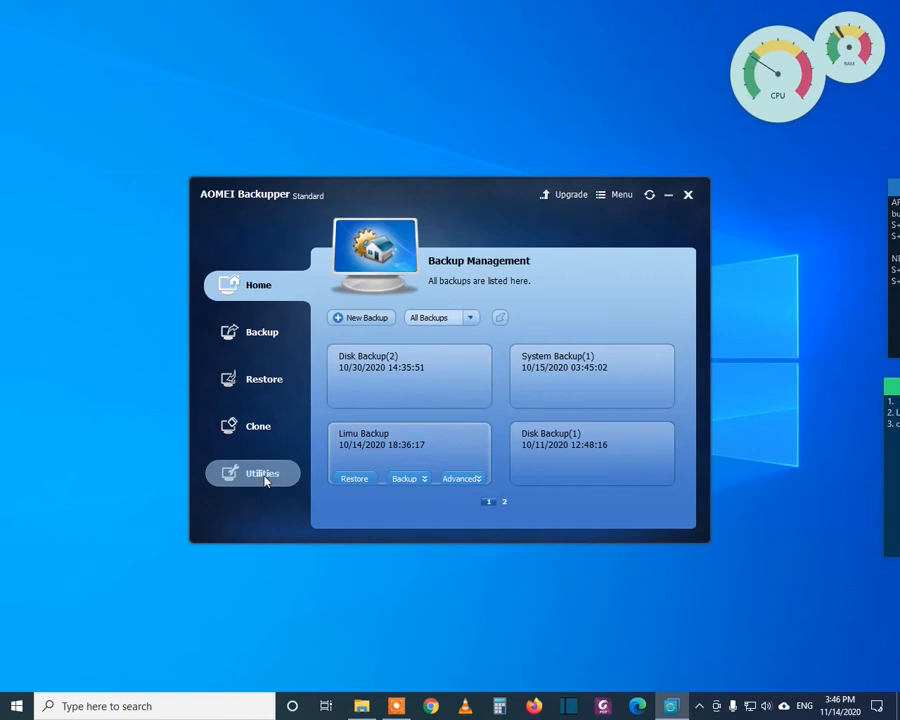
- Create Bootable Media as Windows PE, targeting the General UDisk (H:) USB boot device
left_click(262, 473)
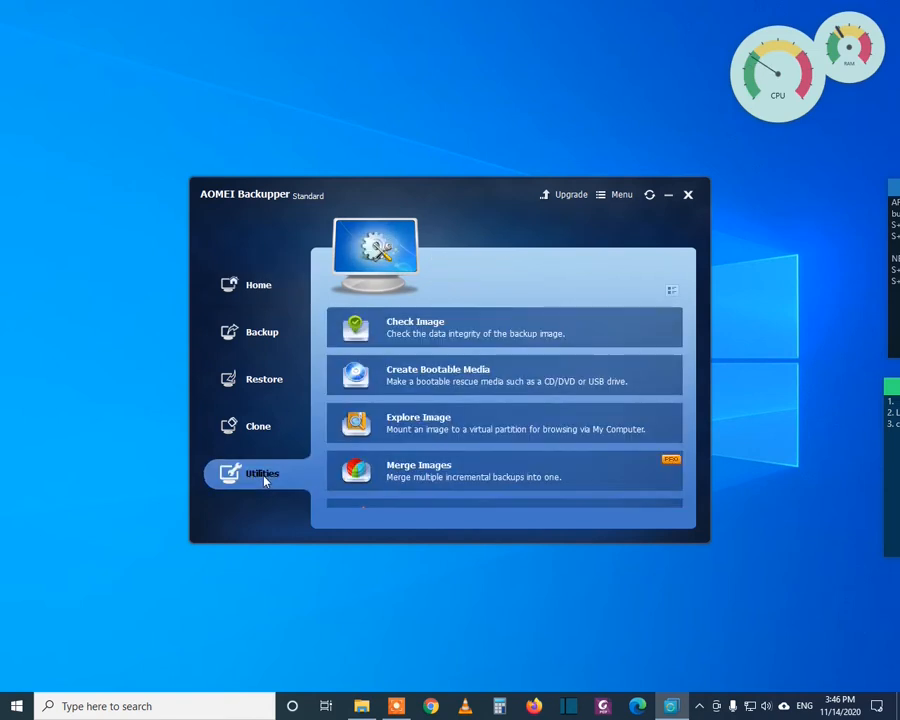
mouse_move(450, 378)
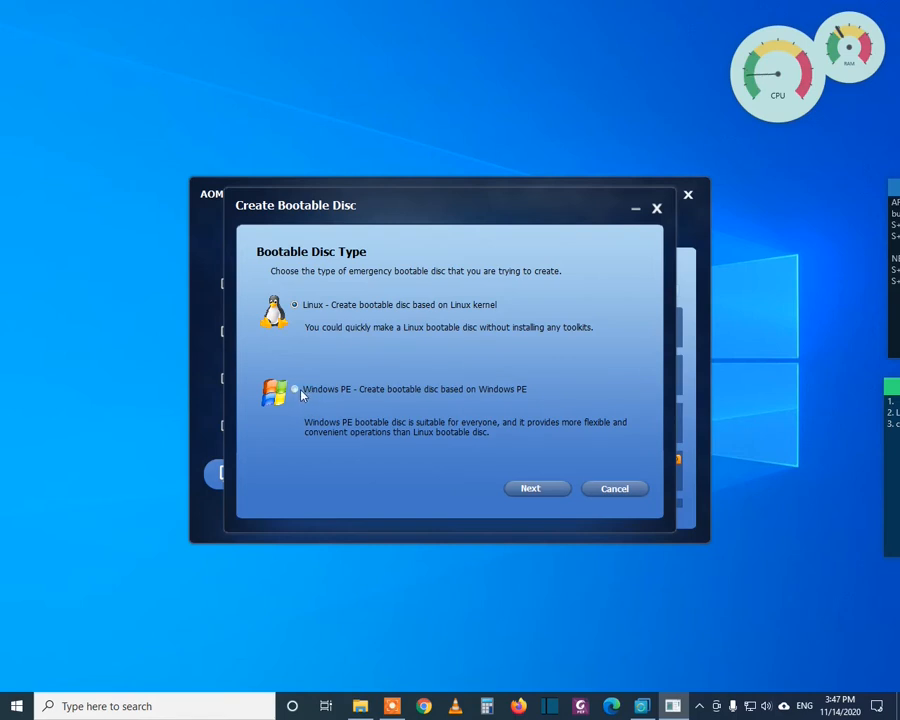
left_click(296, 389)
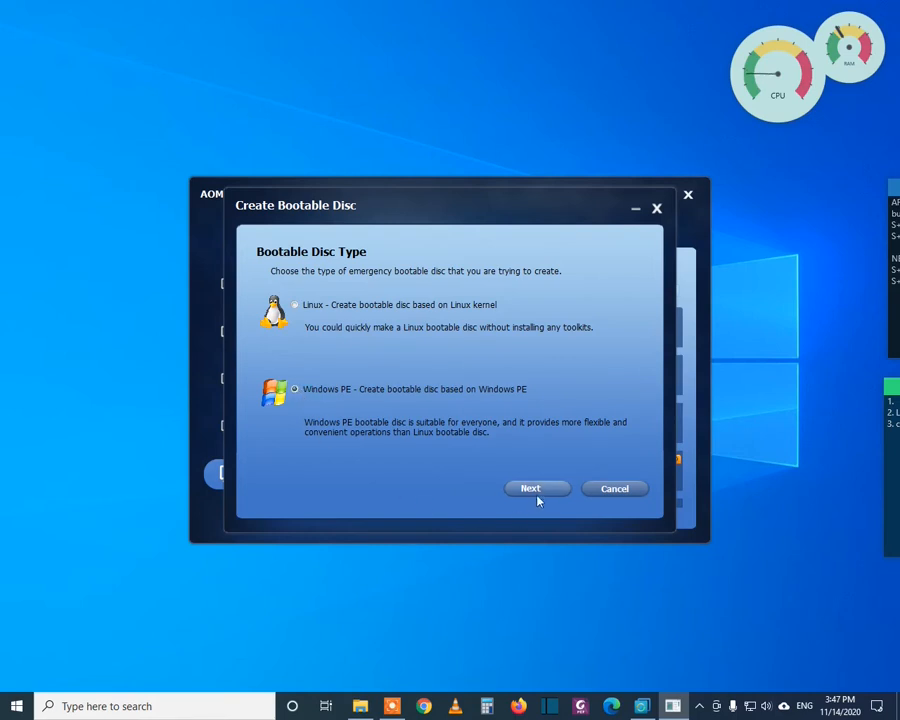
left_click(537, 488)
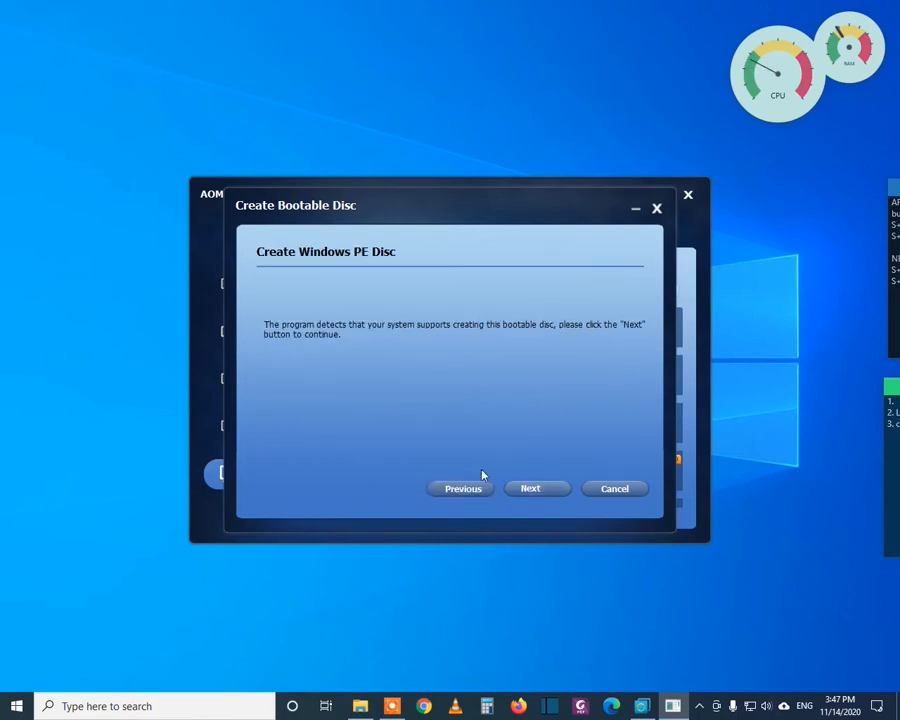
left_click(537, 488)
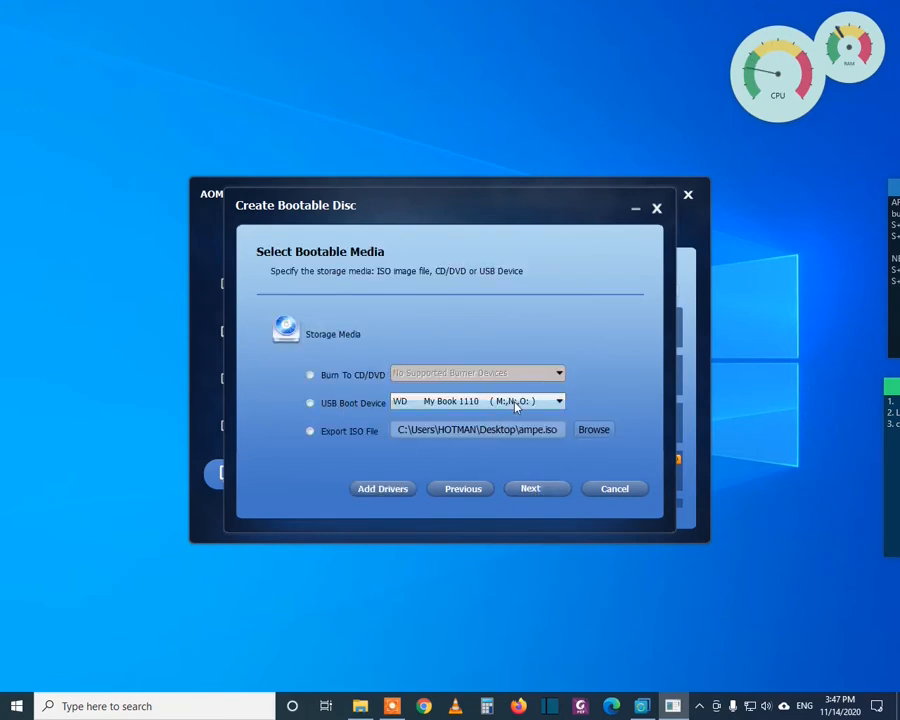
left_click(558, 401)
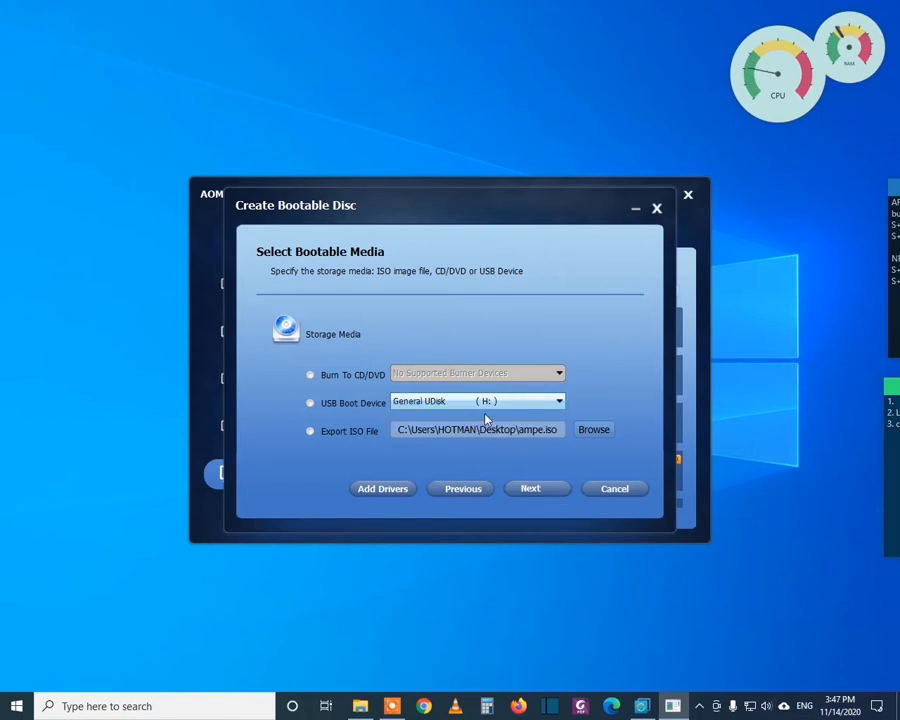
left_click(310, 402)
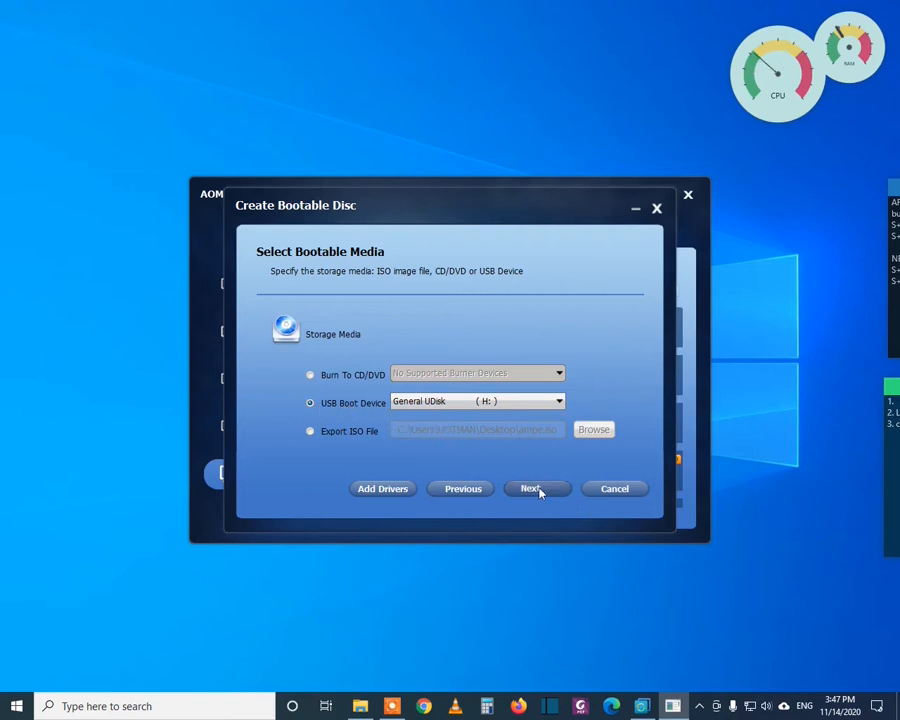
- Build the WinPE USB drive with the detected network driver, then finish the wizard
left_click(537, 488)
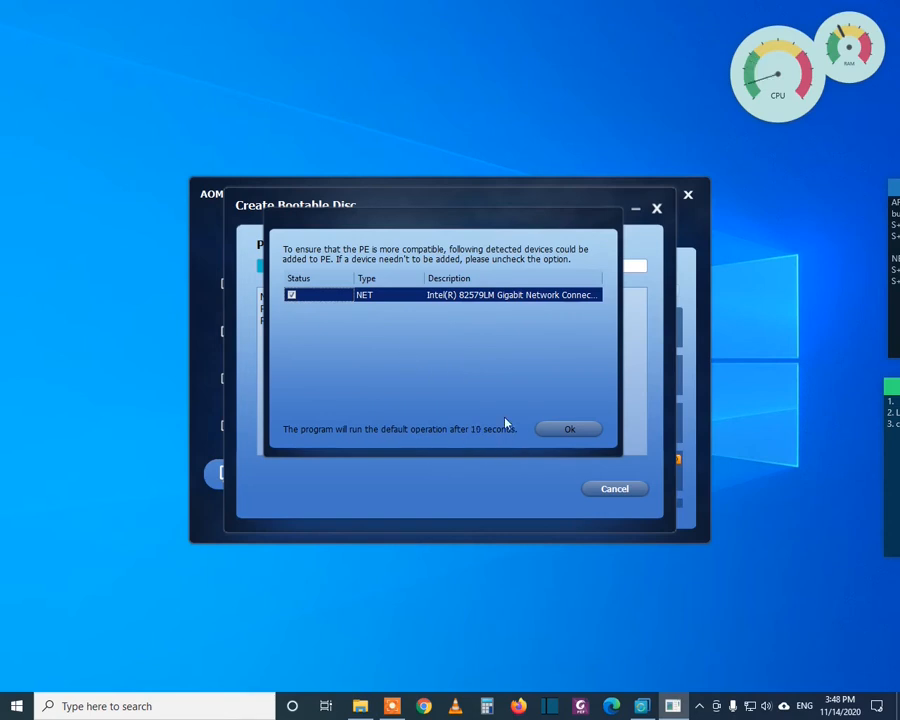
left_click(569, 428)
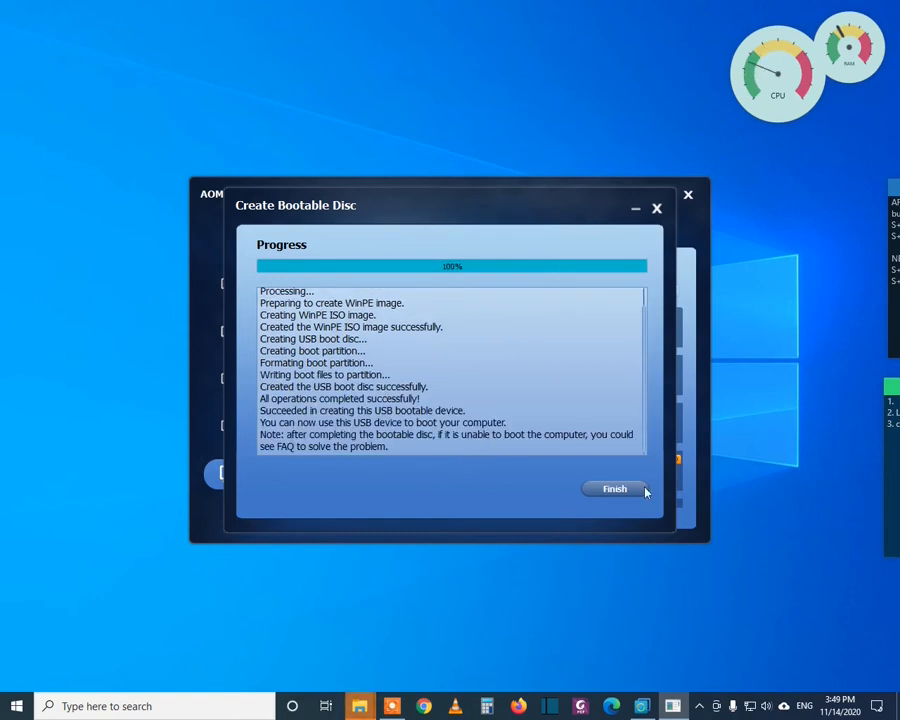
left_click(614, 489)
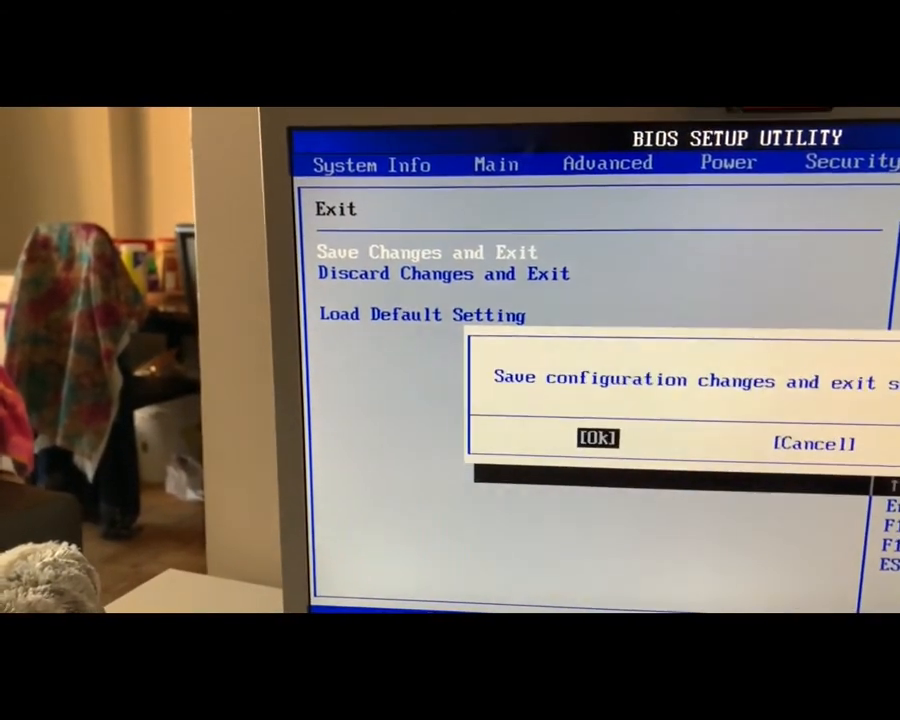
- Confirm Save Changes and Exit in the BIOS Setup Utility
left_click(597, 438)
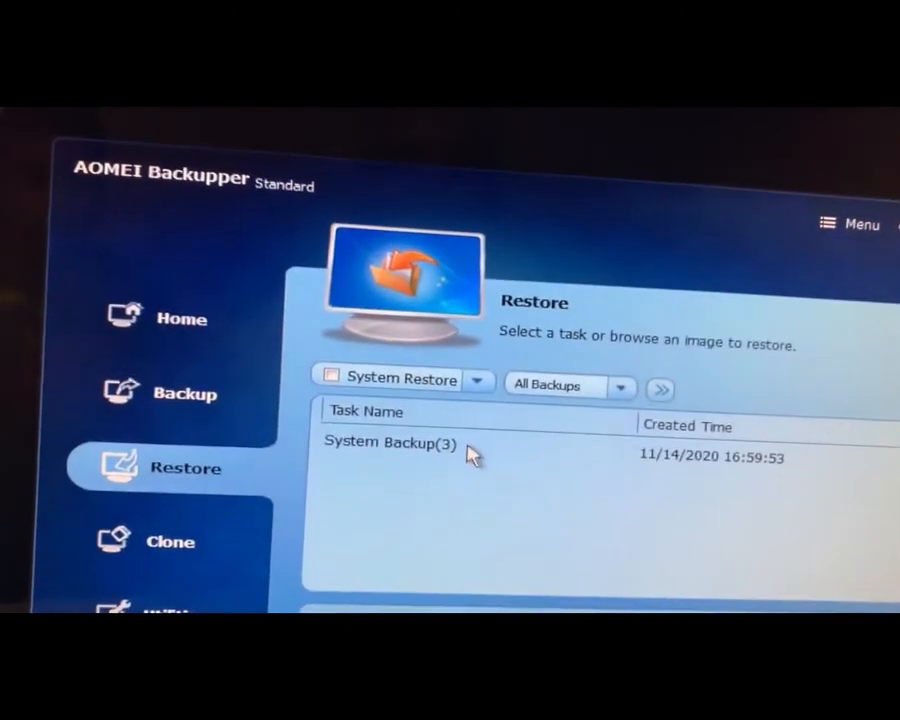
- Load System Backup.adi from the Dell vostro 230 system backup folder on Windows10Pro (E:)
left_click(390, 443)
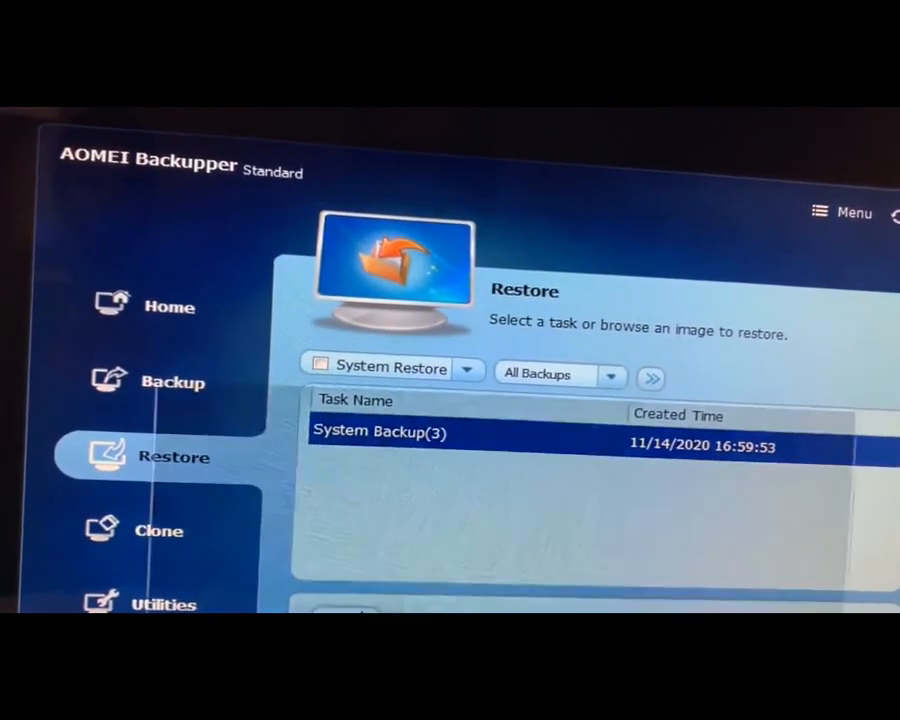
left_click(650, 378)
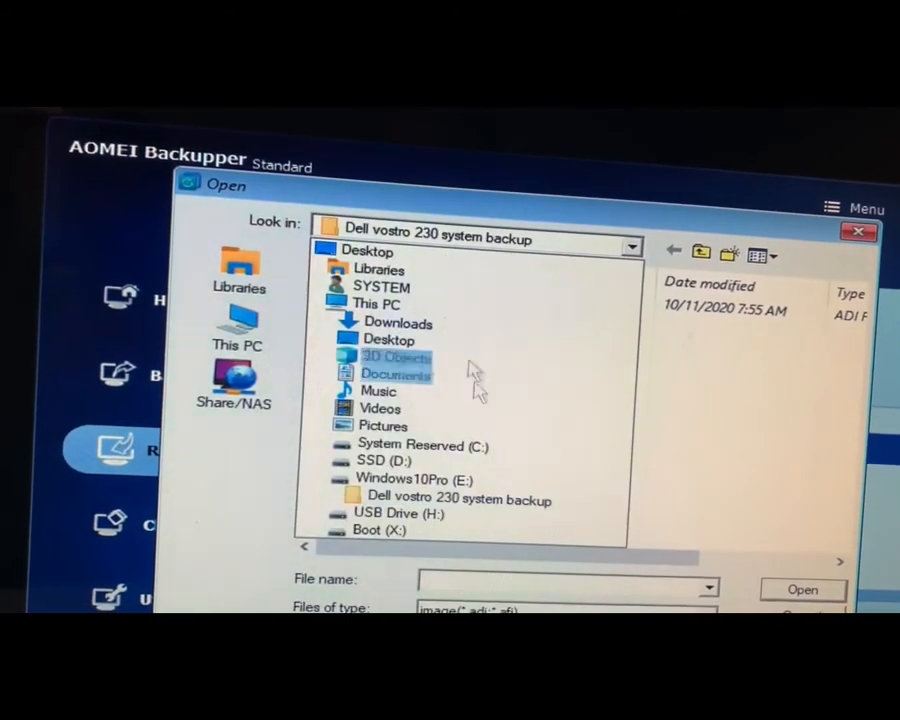
left_click(405, 479)
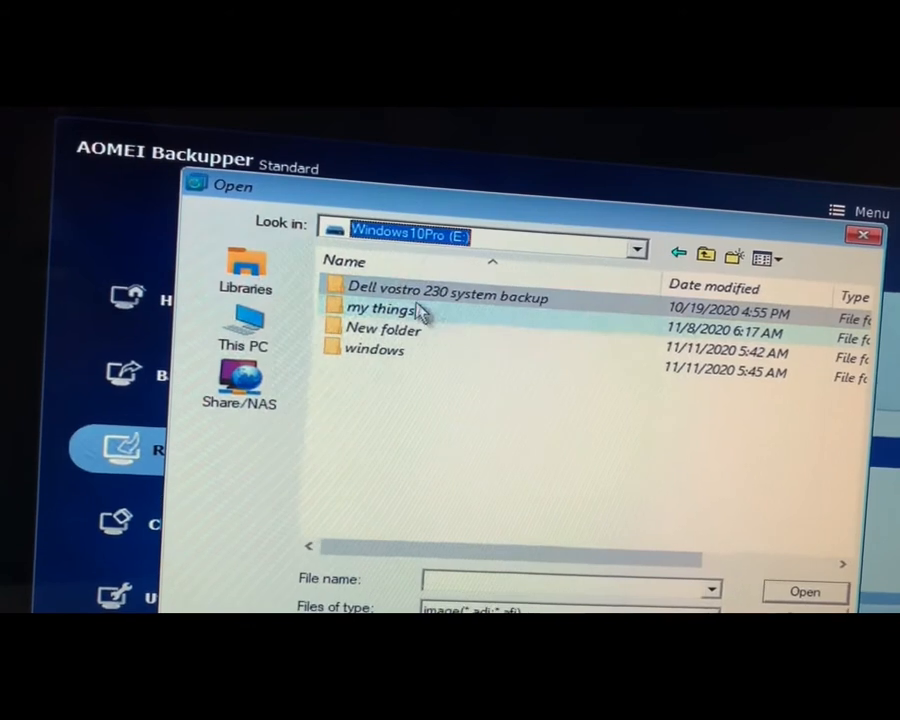
double_click(448, 296)
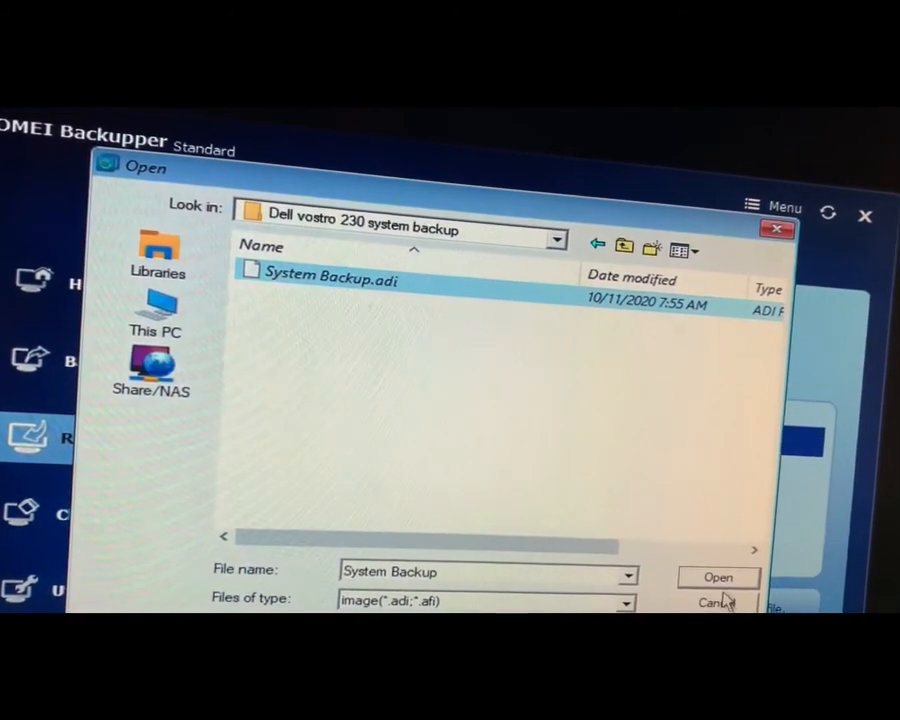
left_click(718, 577)
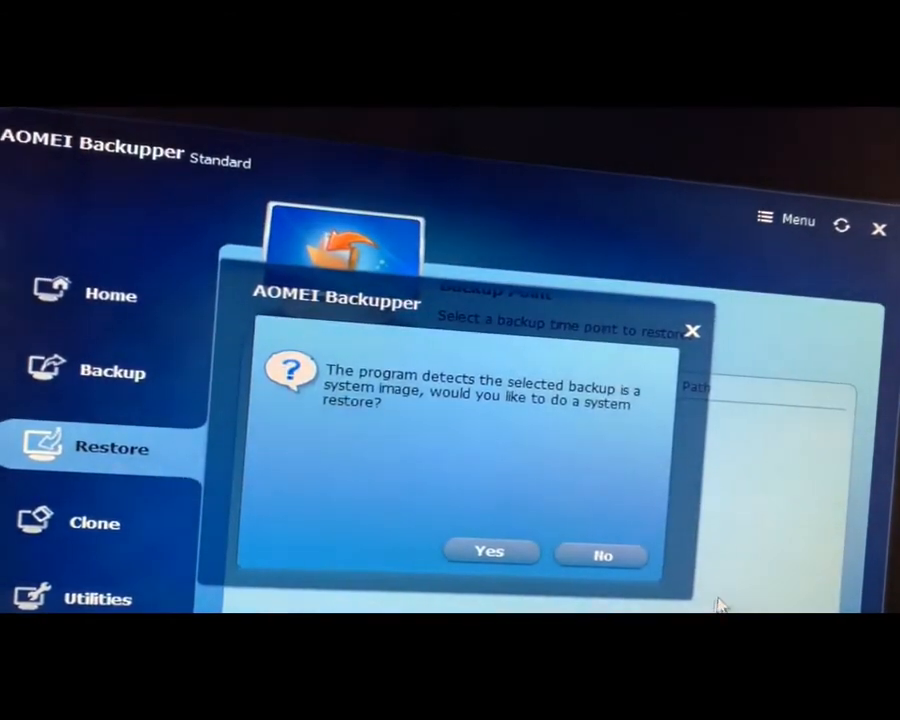
- Confirm a system restore and start restoring the image after reviewing the Operation Summary
left_click(601, 555)
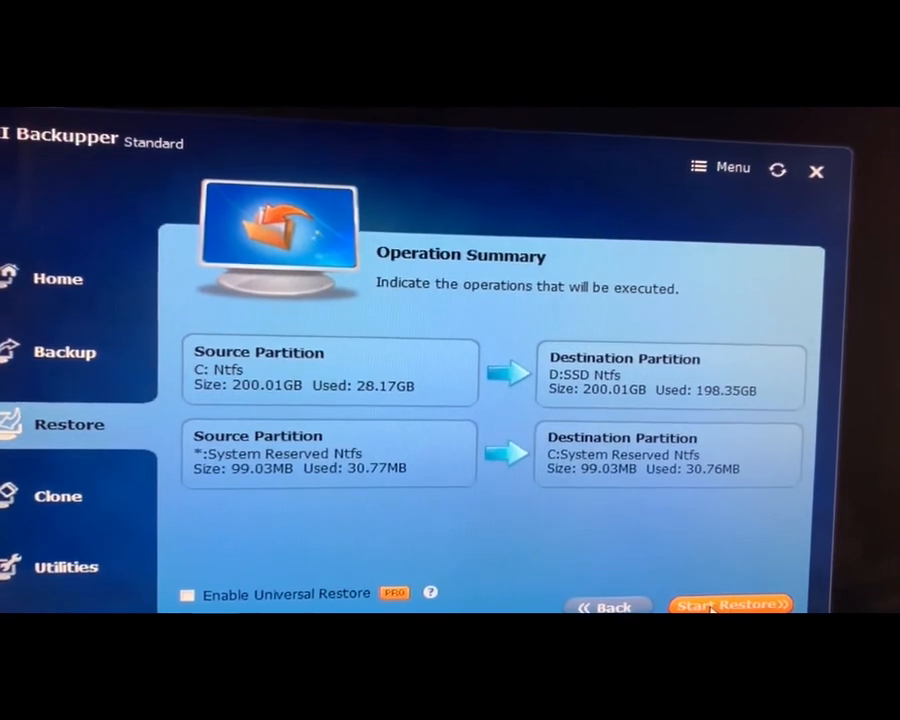
left_click(732, 605)
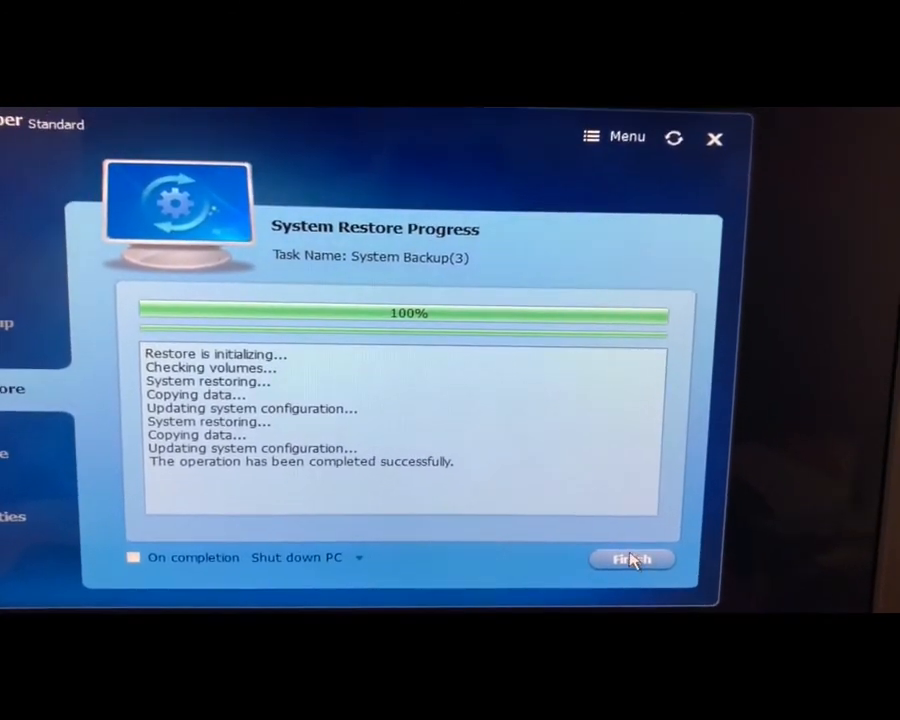
- Close the restore progress window after it reaches 100%
left_click(632, 558)
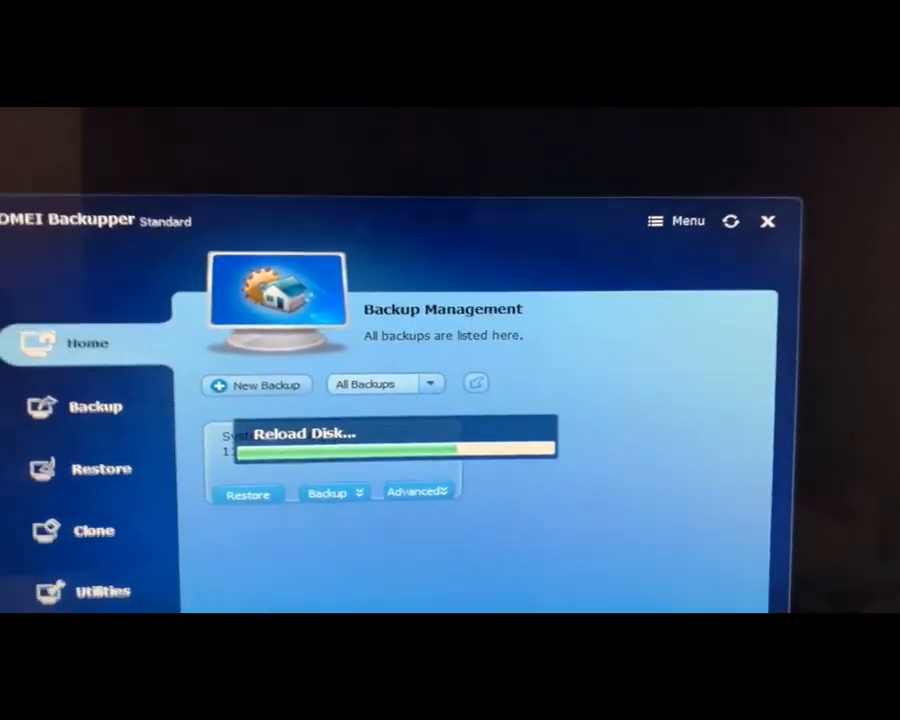